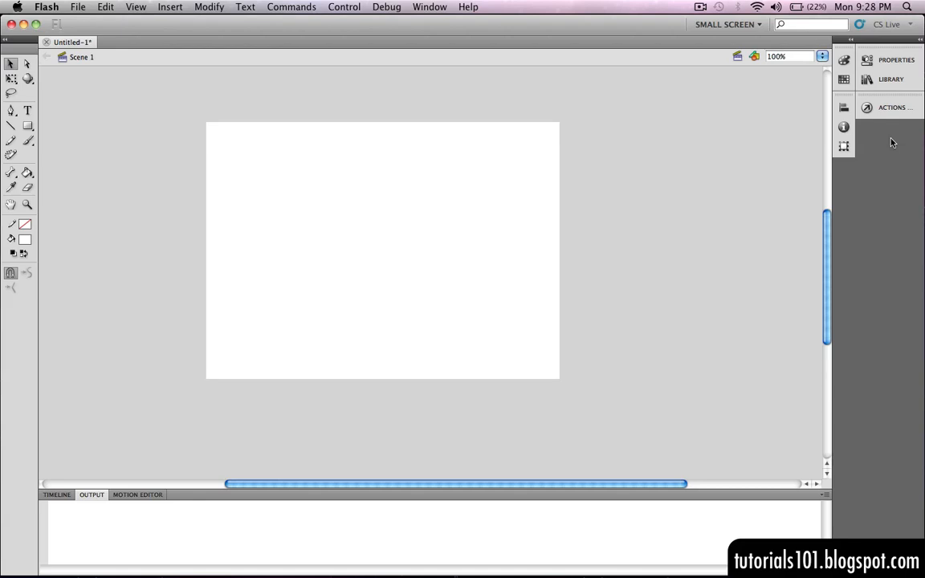
Step: Show the frame script with the greetPerson function and start typing below its closing brace
{"action": "left_click", "coordinate": [893, 106]}
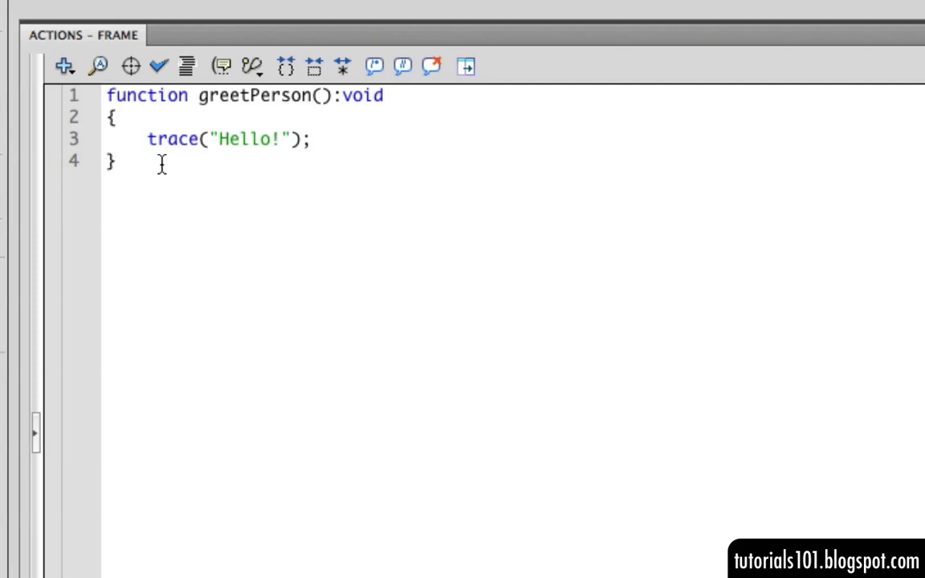
{"action": "left_click", "coordinate": [115, 160]}
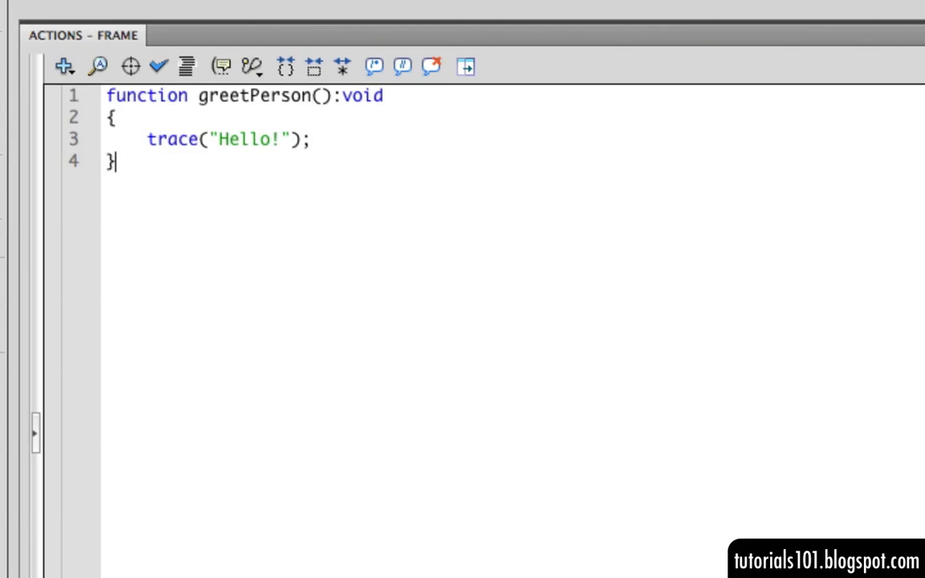
{"action": "type", "text": "greetPerso"}
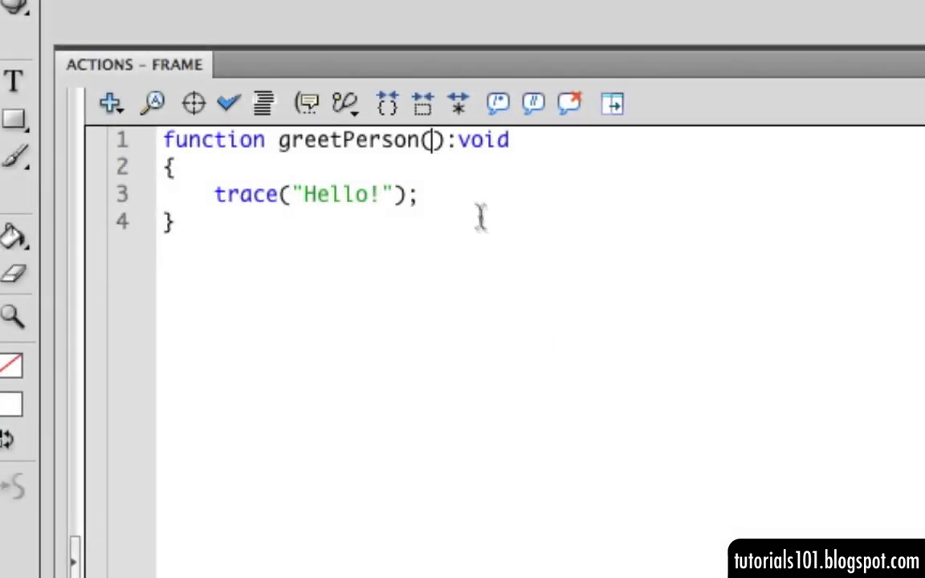
Step: Add a greeting:String parameter to greetPerson and trace greeting instead of "Hello!"
{"action": "type", "text": "gre"}
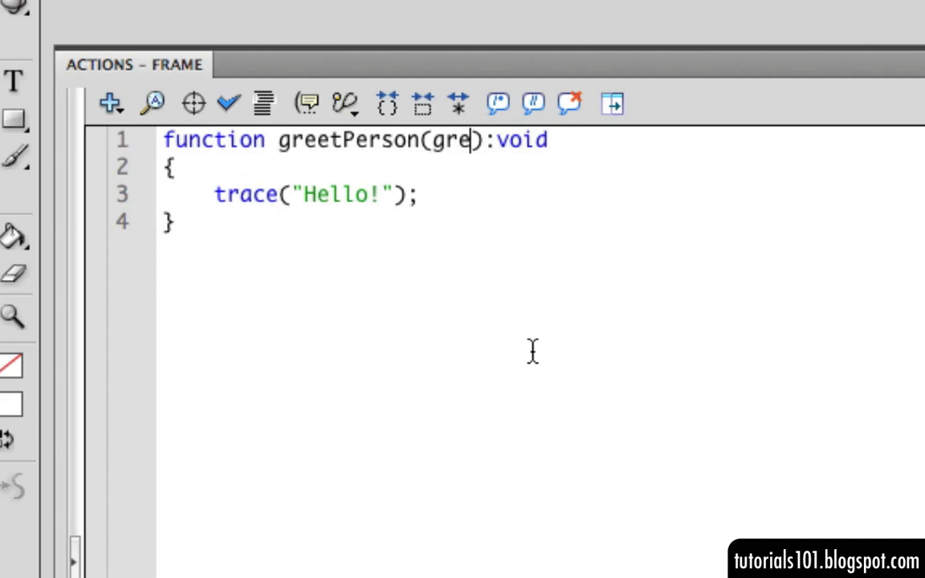
{"action": "type", "text": "eting:"}
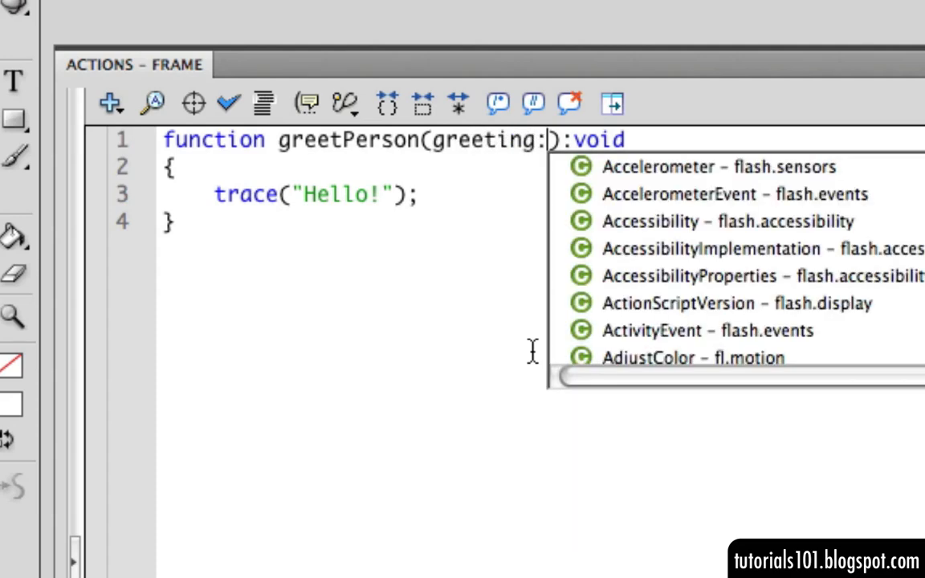
{"action": "type", "text": "Strin"}
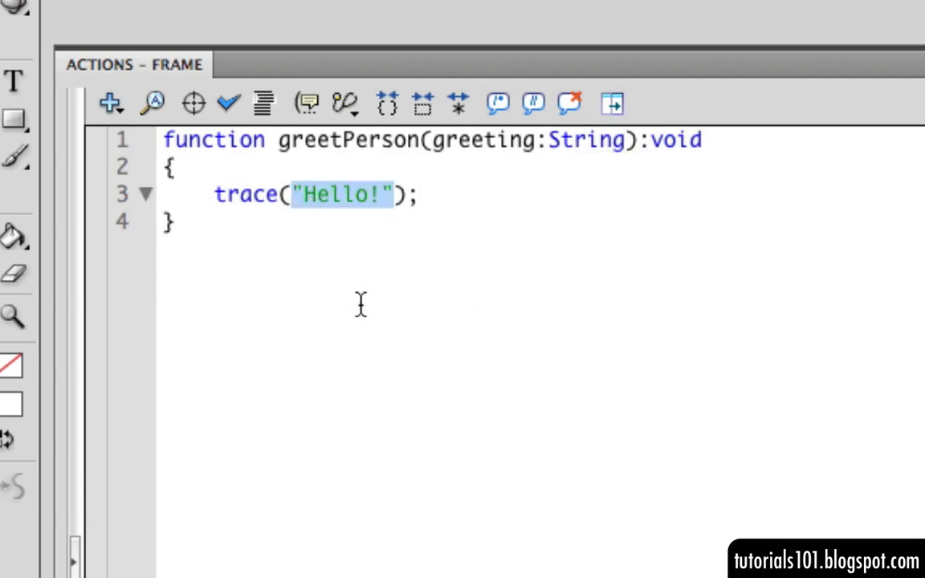
{"action": "type", "text": "greetin"}
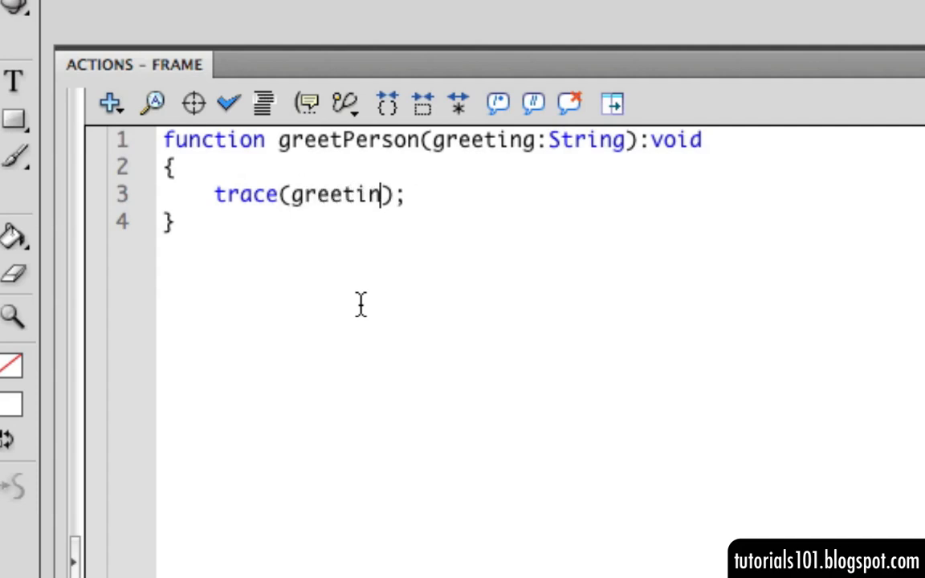
{"action": "type", "text": "g"}
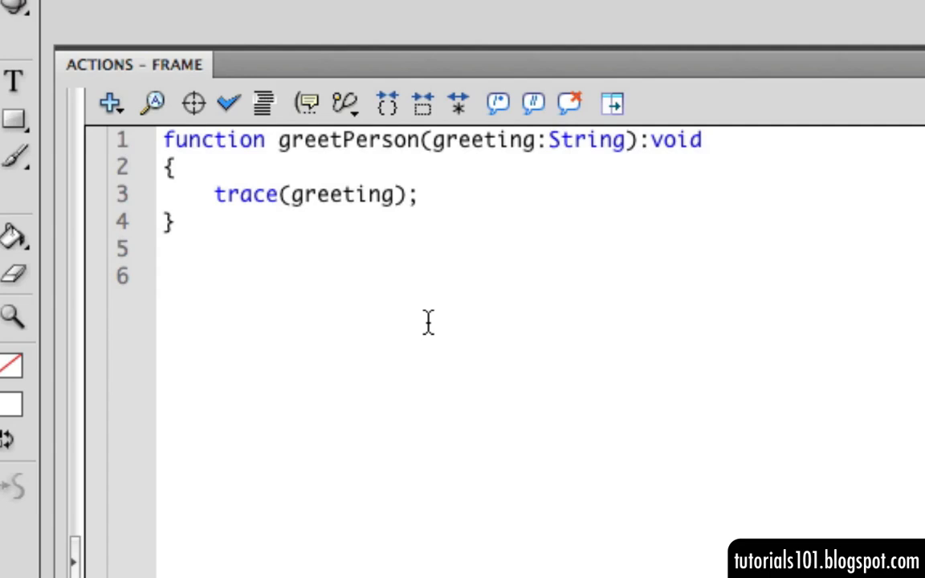
Step: Add the call greetPerson("Hi!"); on its own line below the function
{"action": "type", "text": "greet"}
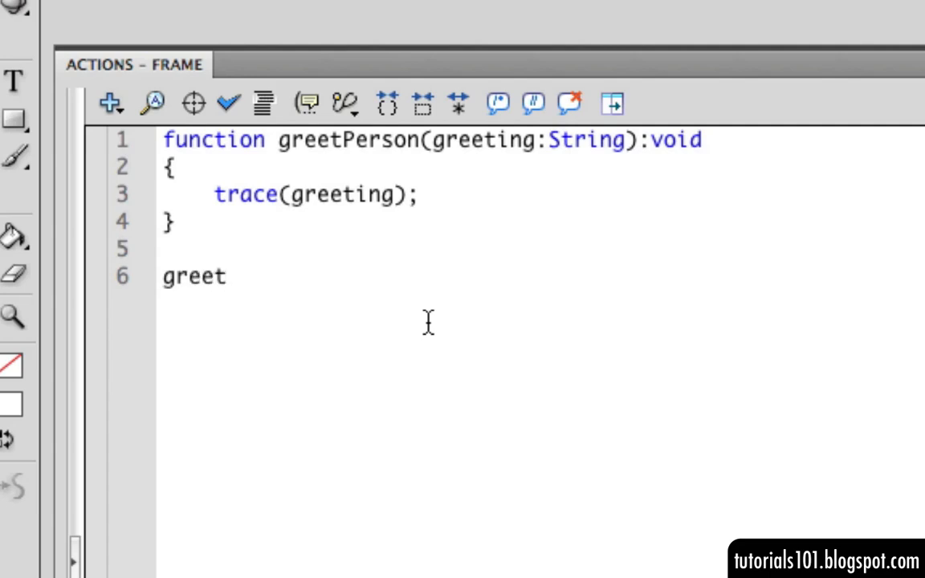
{"action": "type", "text": "Person"}
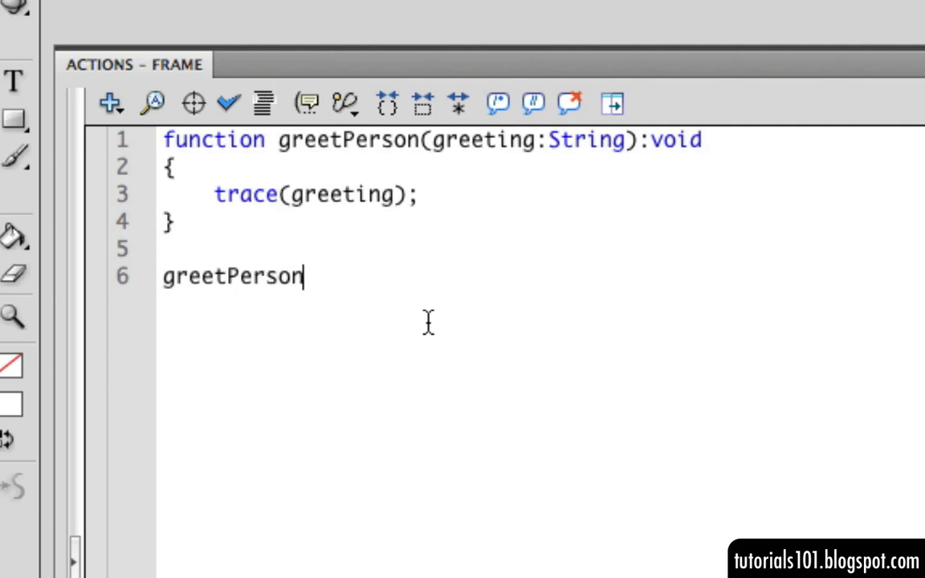
{"action": "type", "text": "(\""}
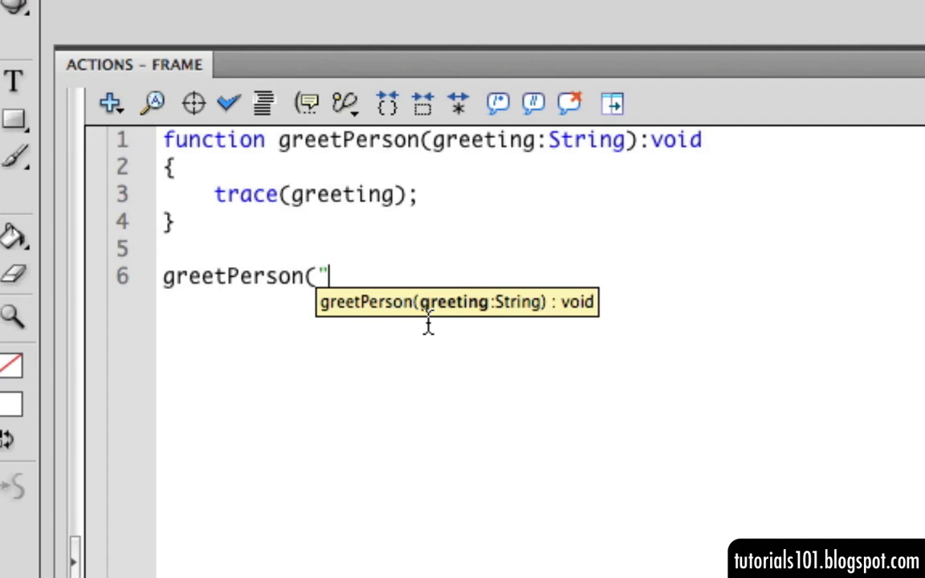
{"action": "type", "text": "Hi!\""}
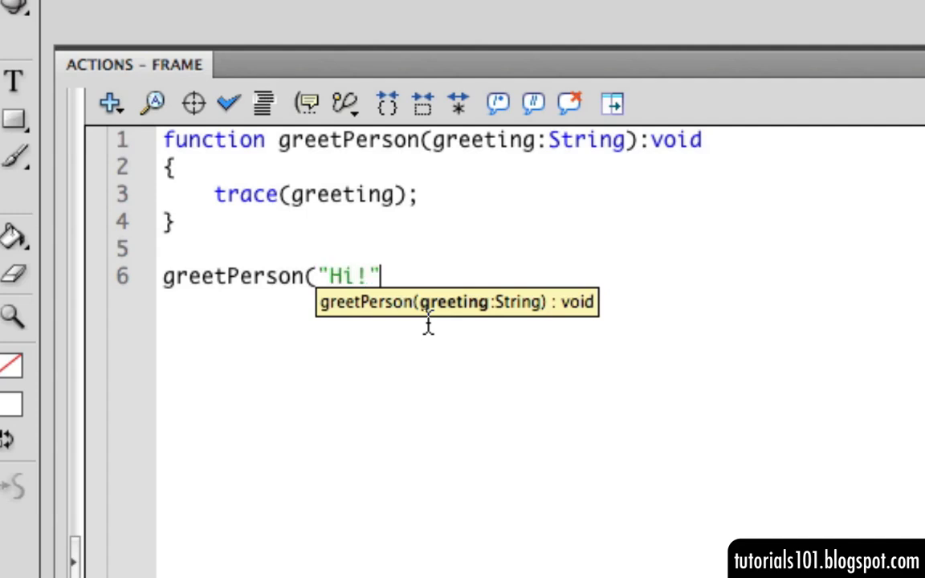
{"action": "type", "text": ");"}
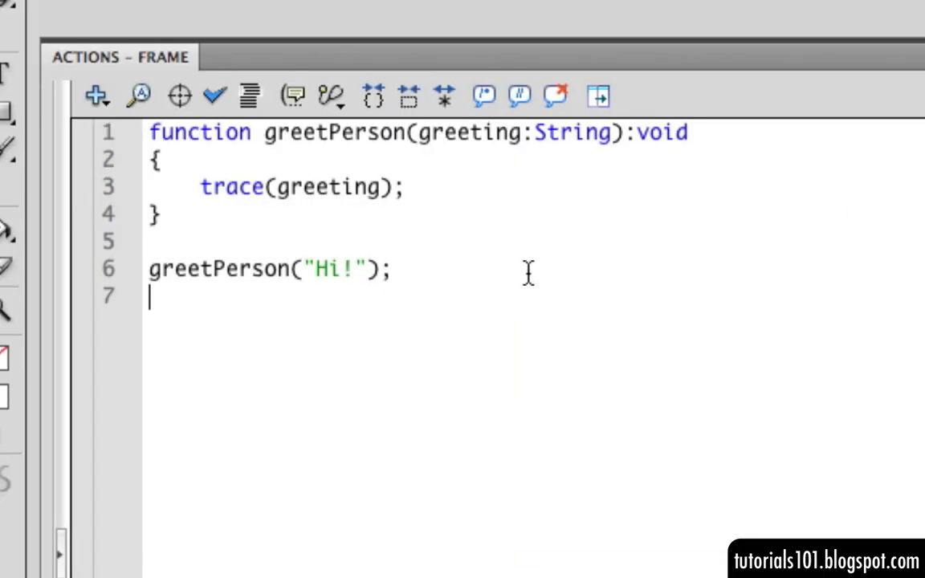
Step: Add a second call greetPerson("How are you?"); beneath the first
{"action": "type", "text": "greetPerson("}
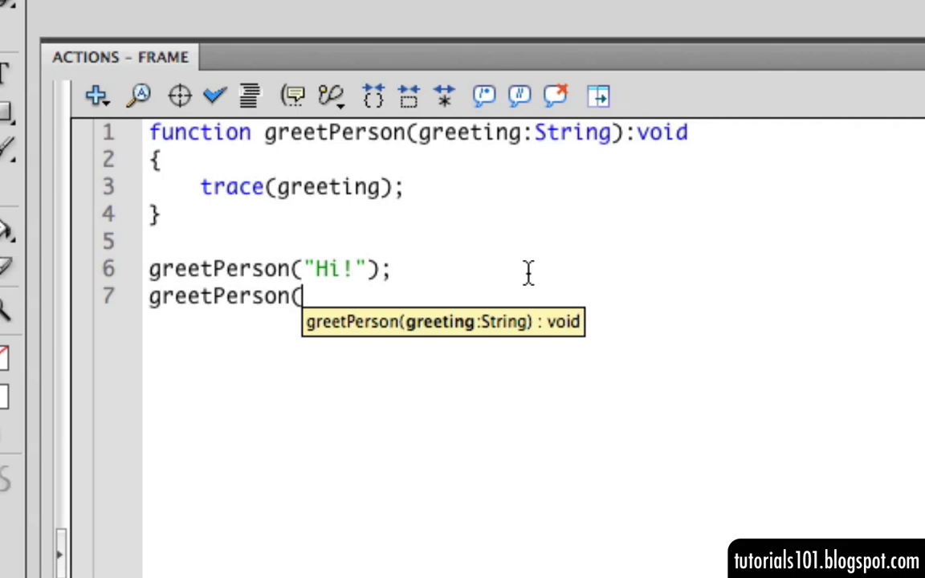
{"action": "type", "text": "\"How are you"}
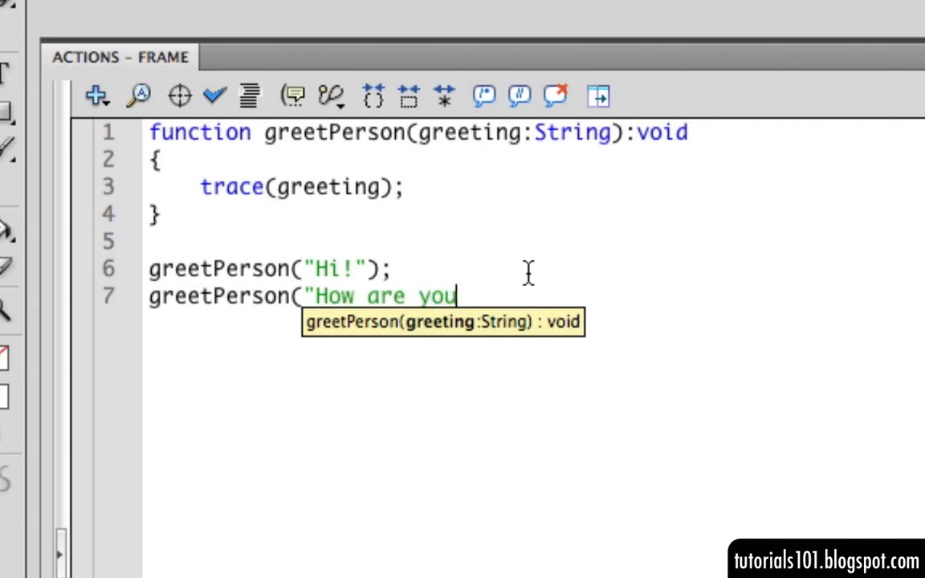
{"action": "type", "text": "?\");"}
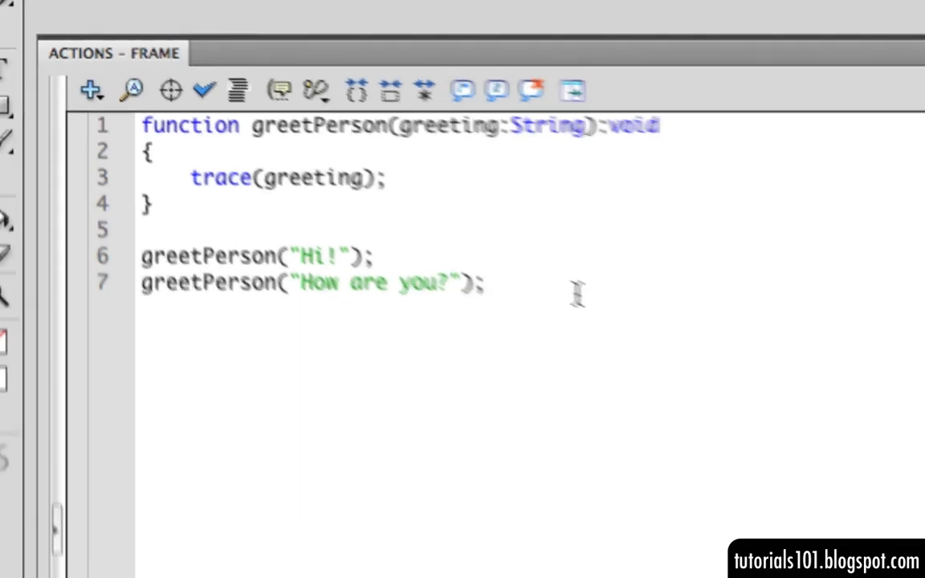